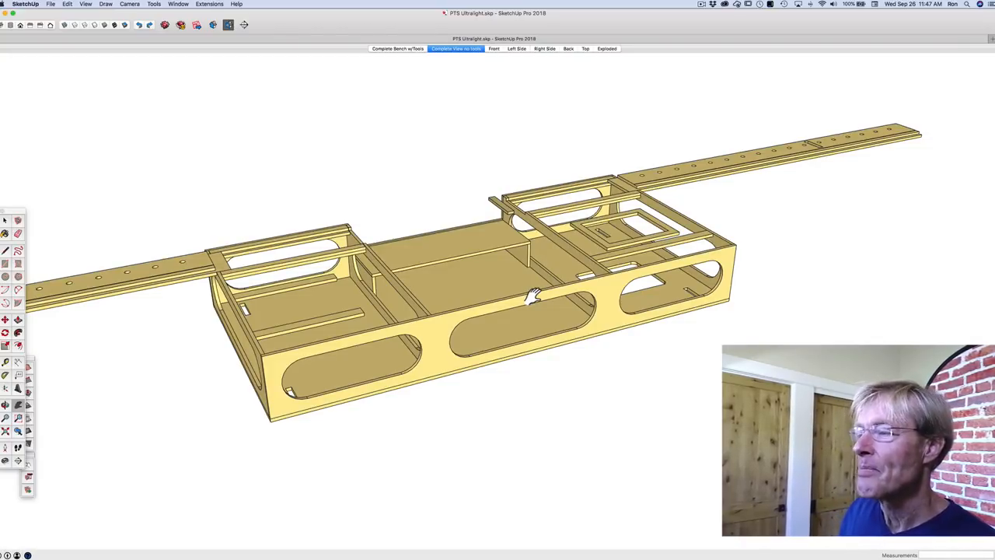
mouse_move(470, 303)
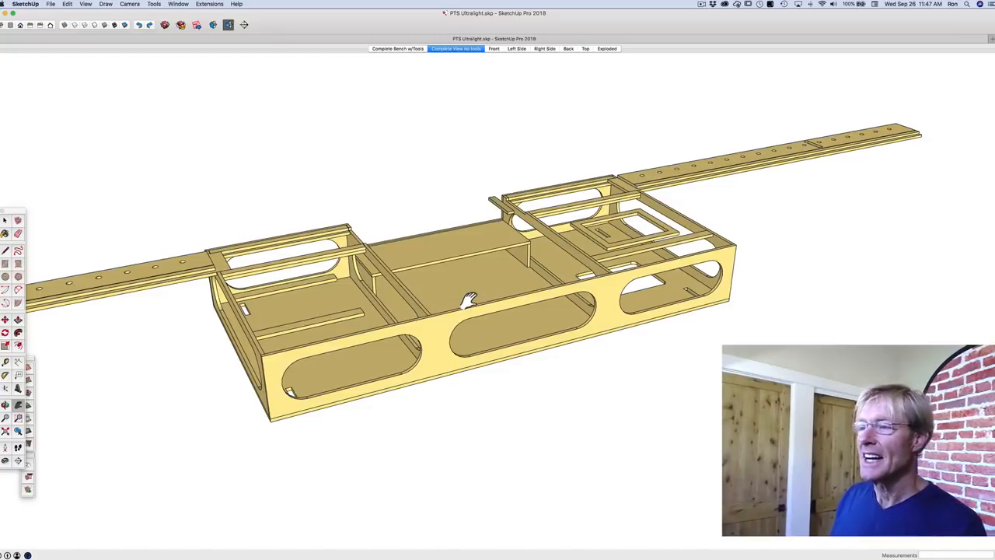
mouse_move(463, 286)
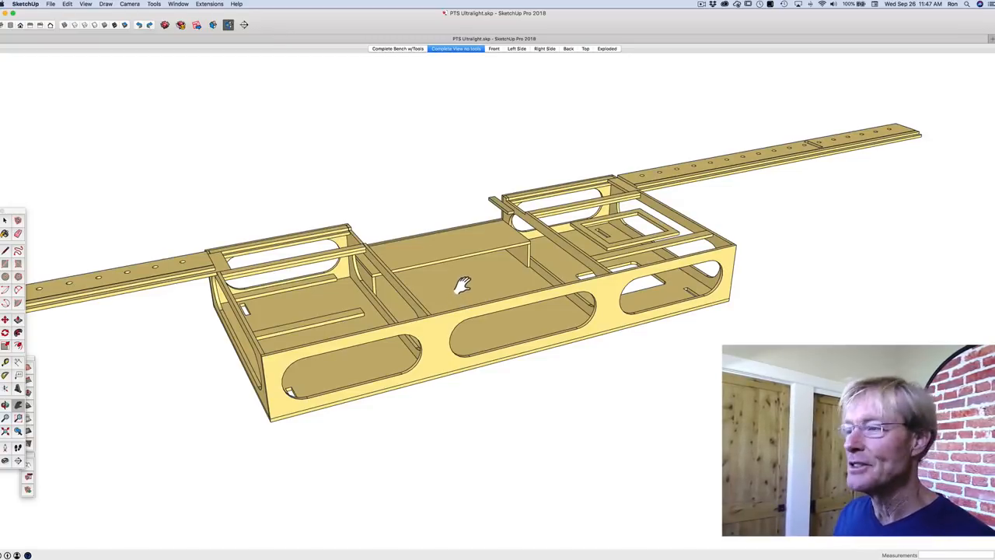
- Move the camera in toward the bench interior around the central panel
drag(464, 283, 473, 291)
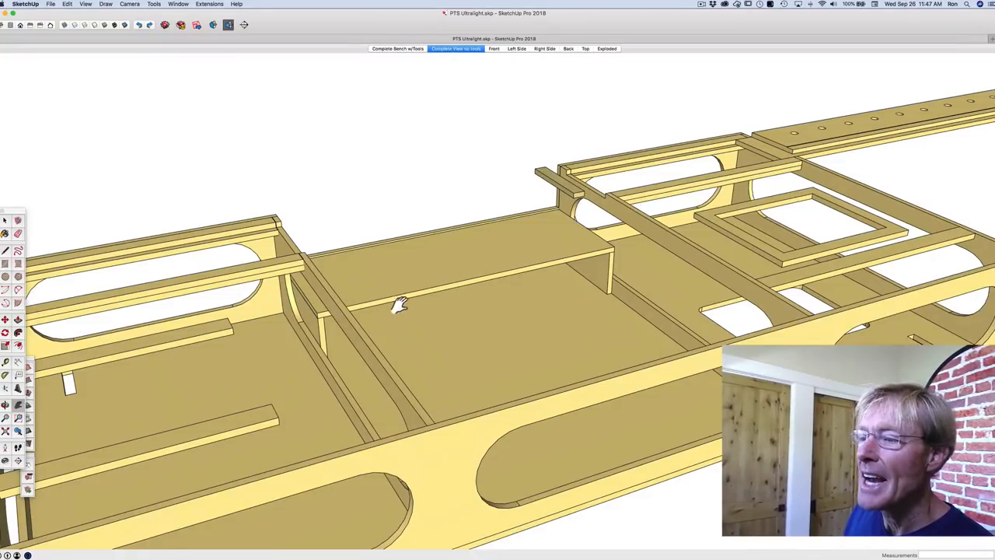
mouse_move(482, 272)
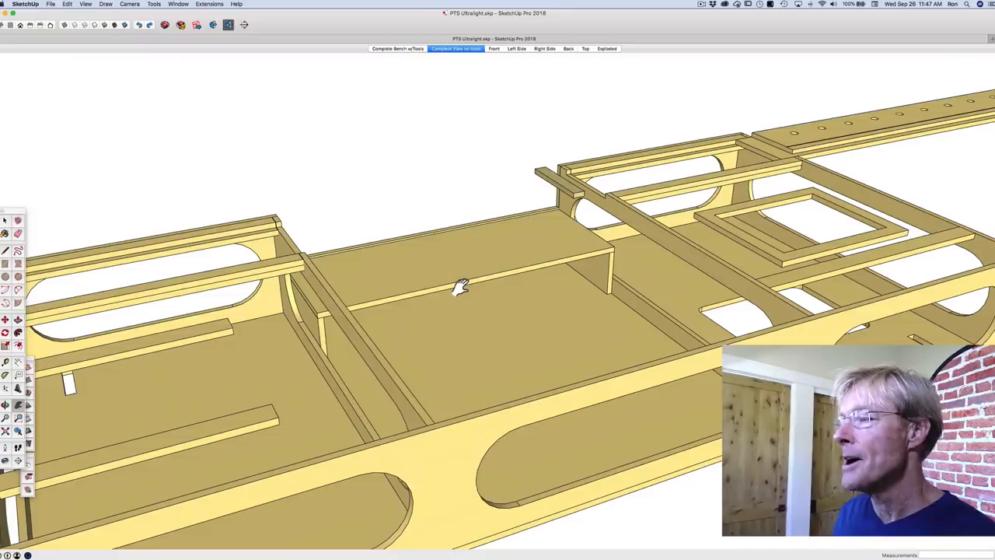
mouse_move(566, 246)
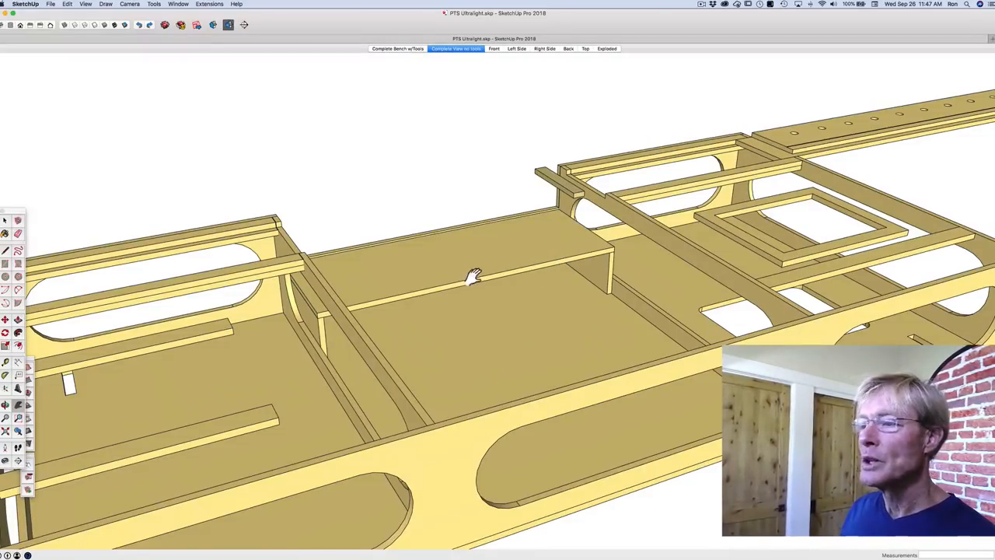
mouse_move(465, 290)
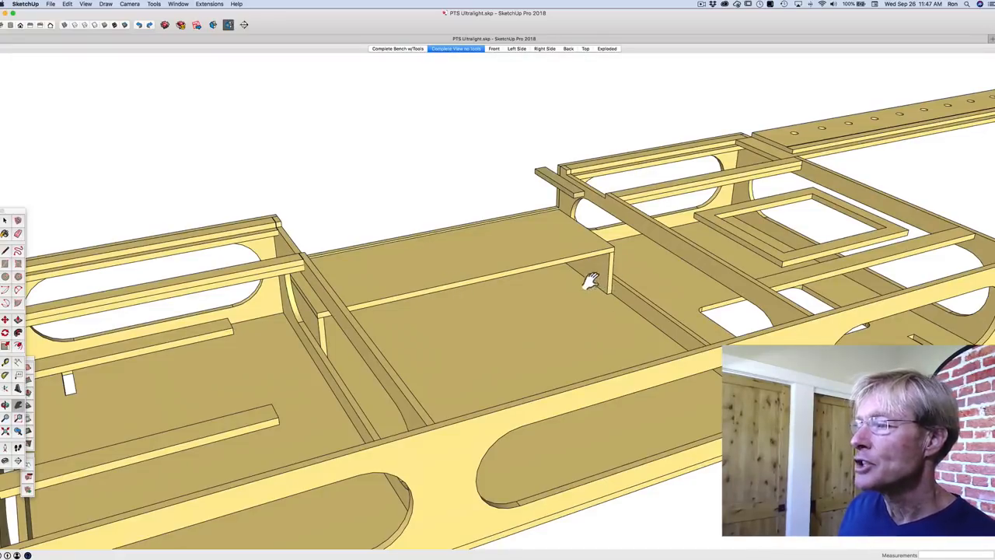
mouse_move(608, 283)
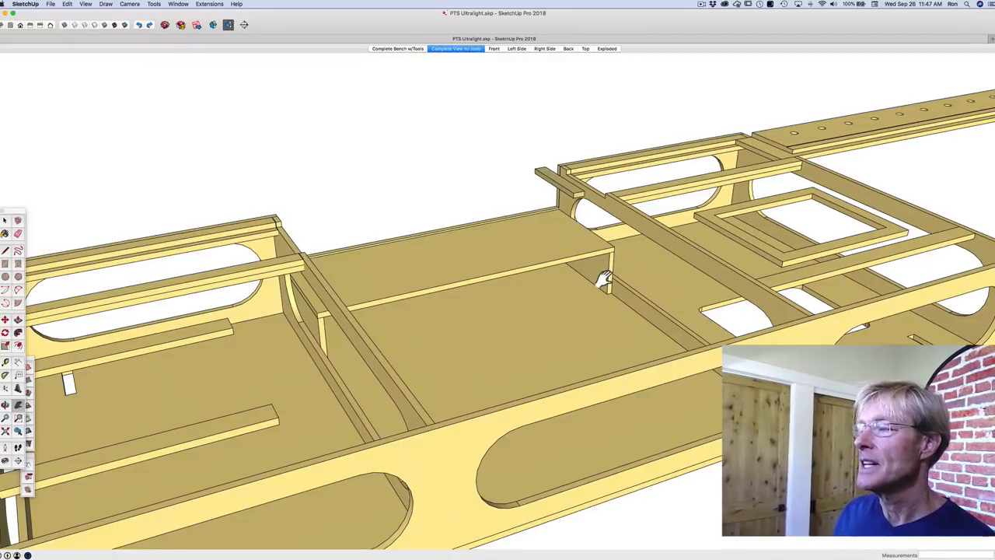
mouse_move(622, 303)
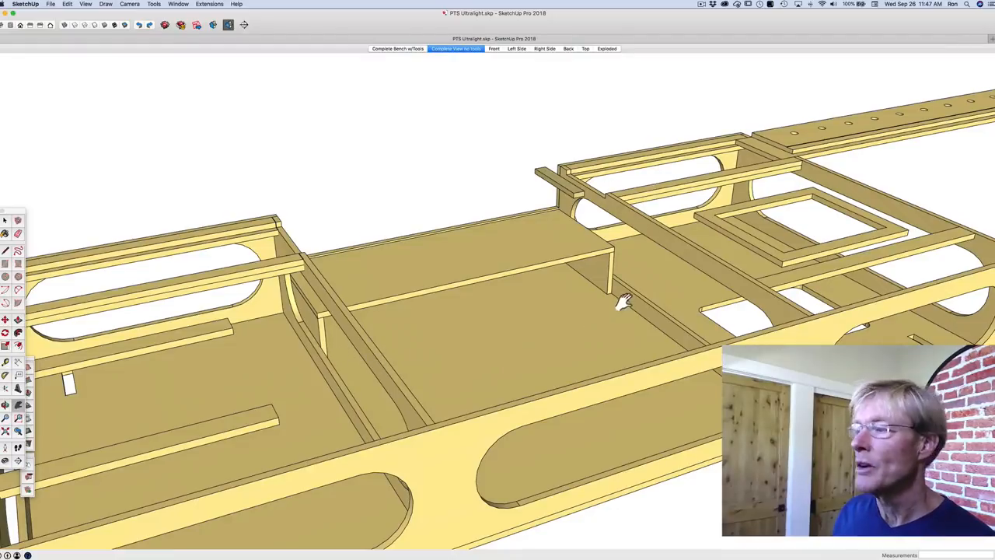
mouse_move(536, 246)
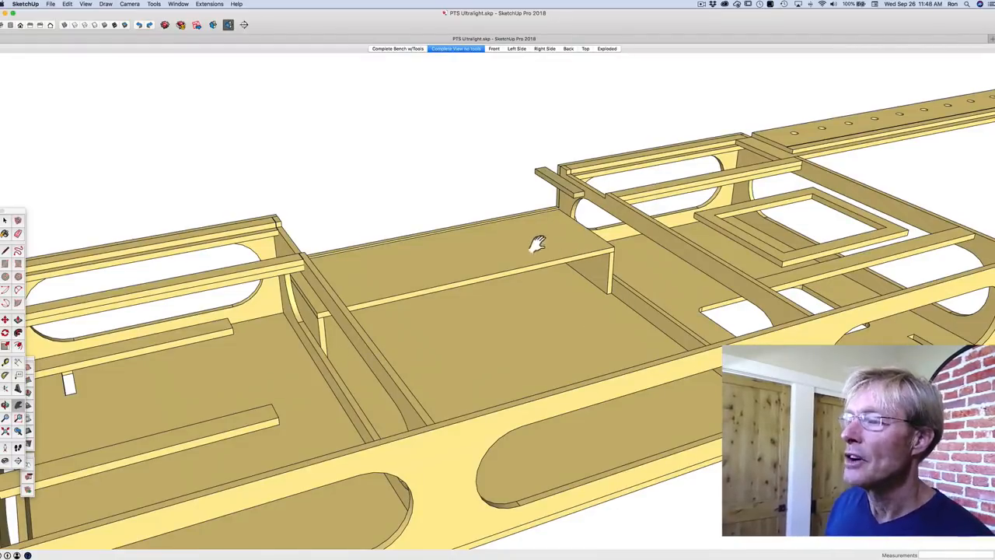
mouse_move(510, 226)
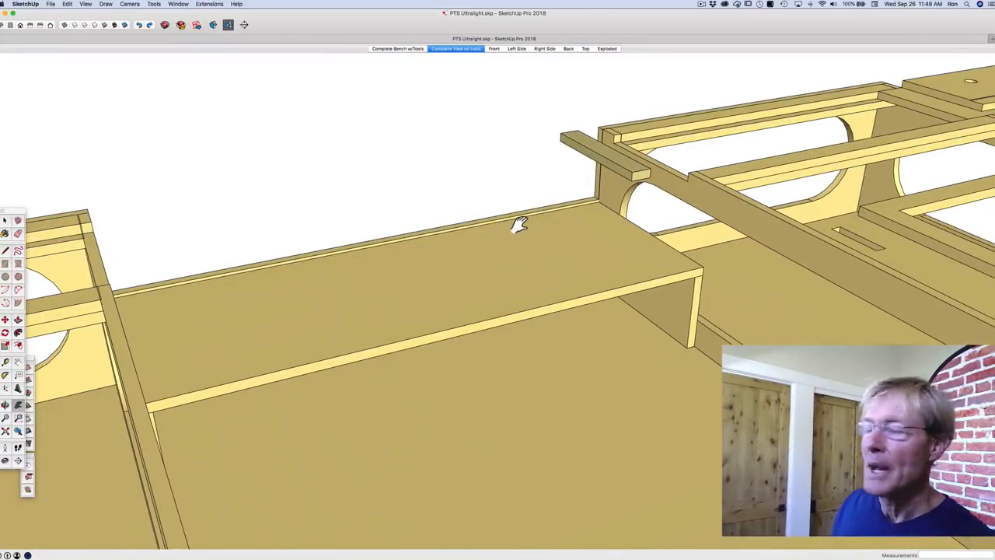
mouse_move(556, 241)
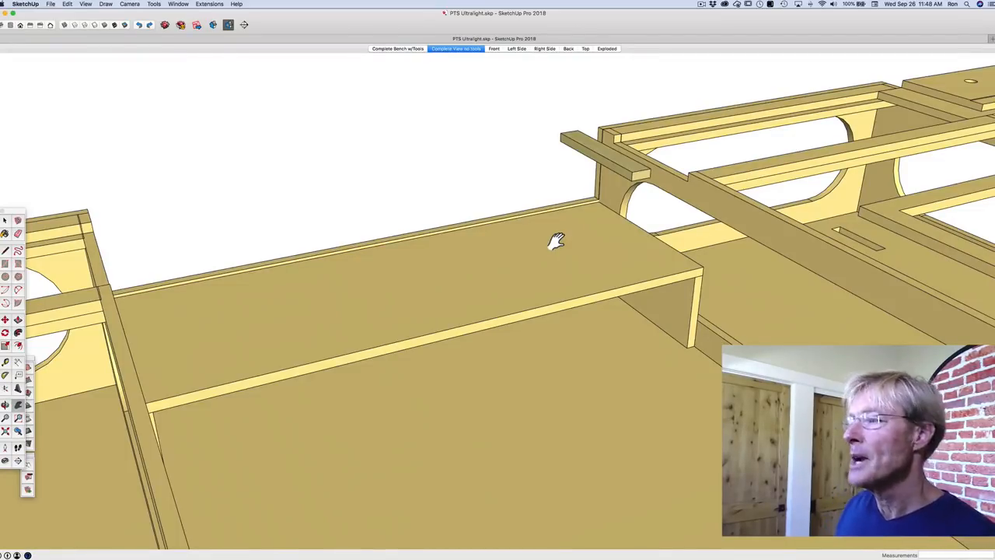
mouse_move(560, 214)
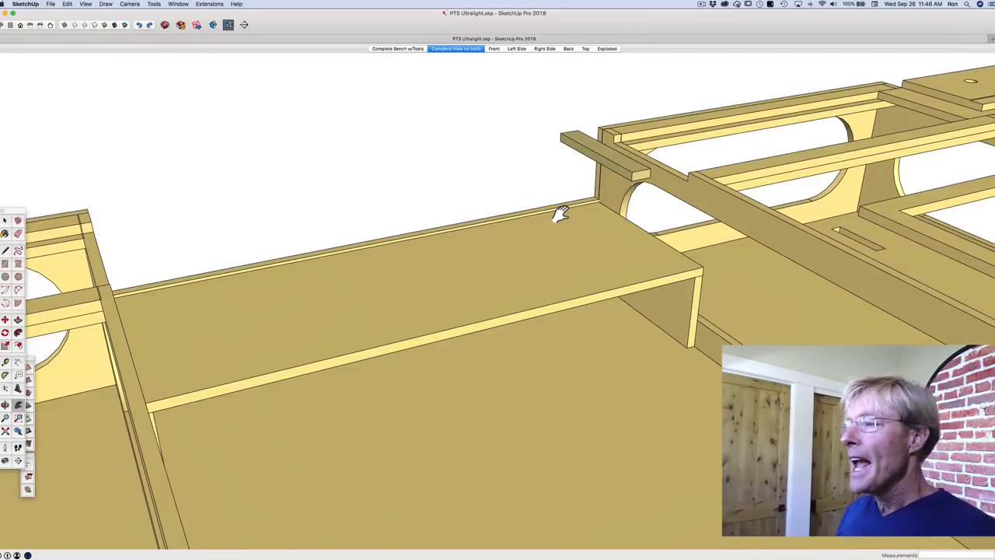
mouse_move(520, 210)
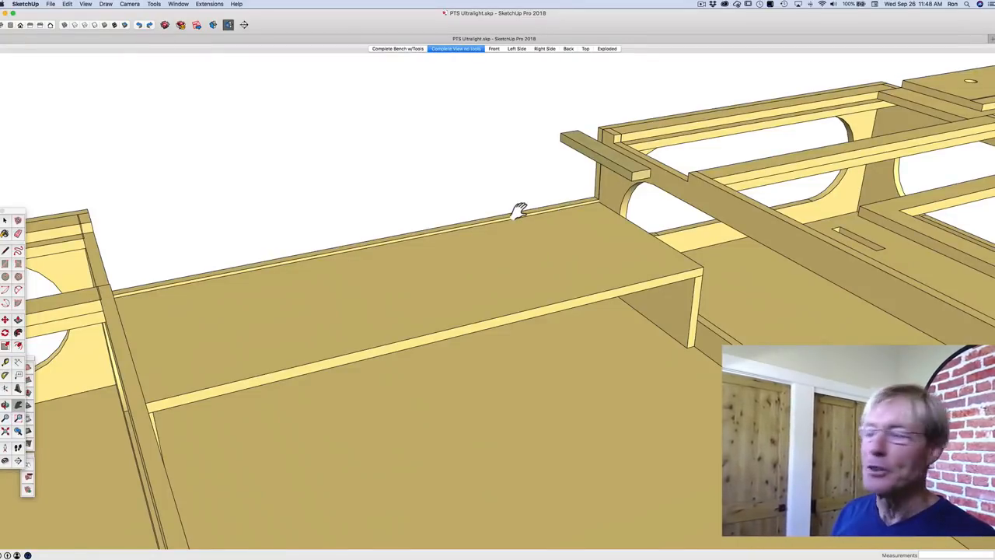
mouse_move(560, 216)
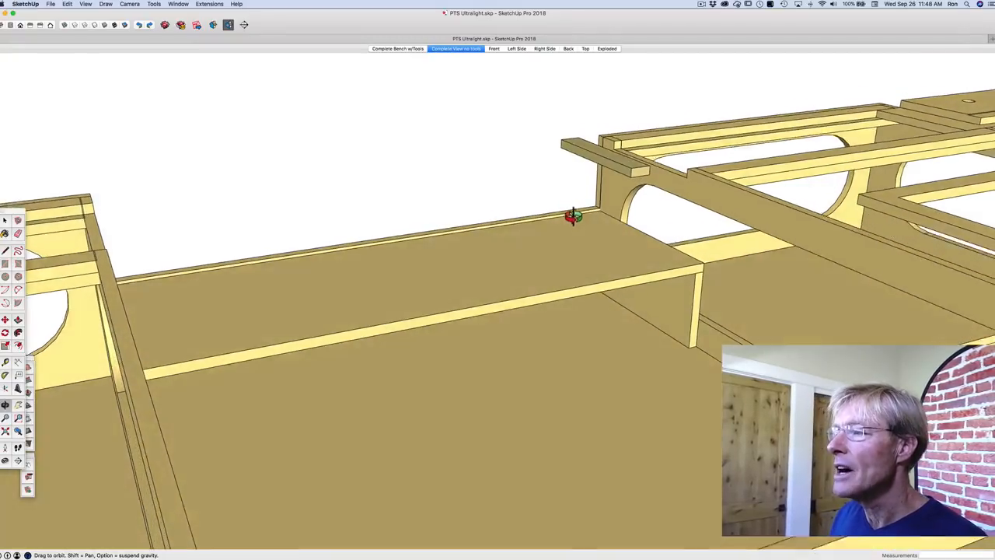
- Orbit down to eye level and around to view the long side panel with its oval cutouts
drag(572, 218, 529, 288)
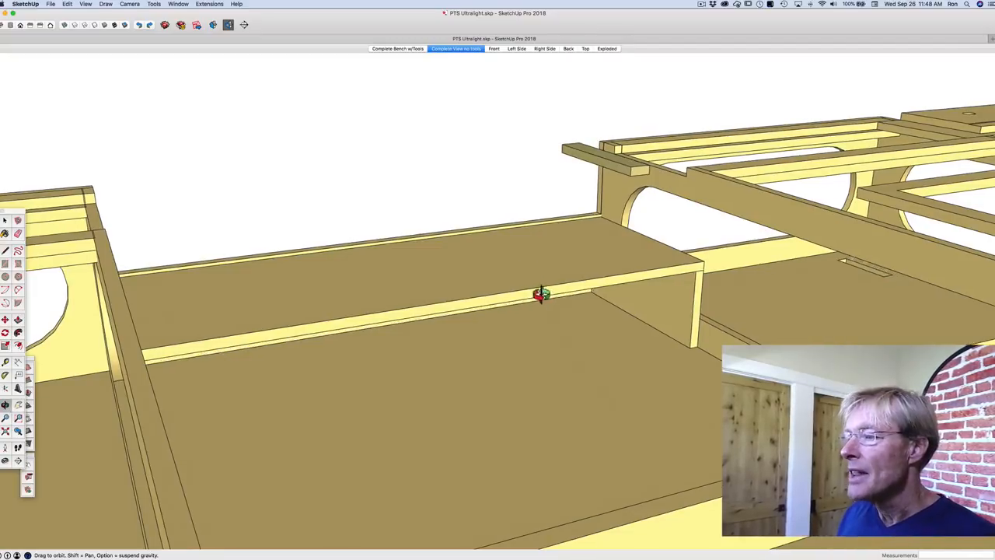
drag(544, 294, 458, 236)
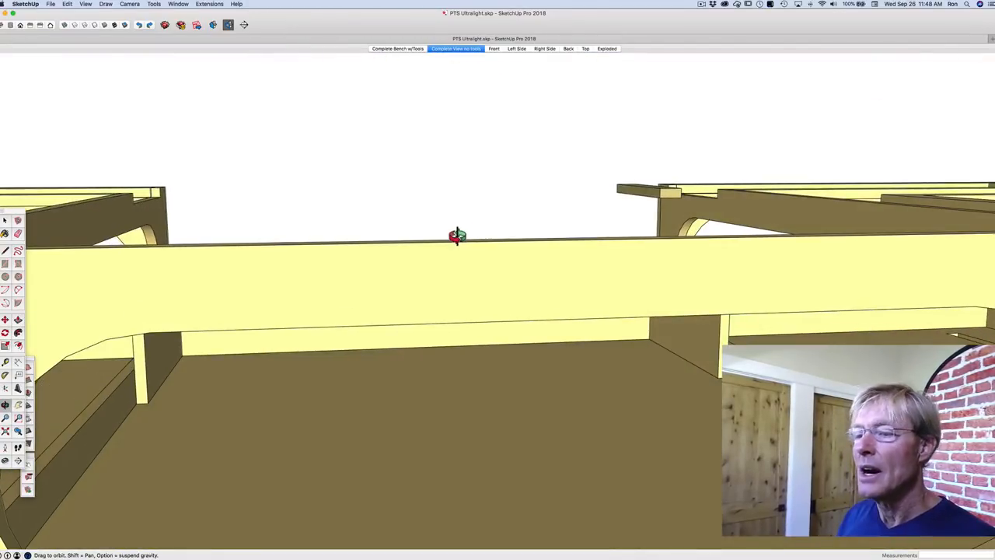
drag(457, 237, 460, 273)
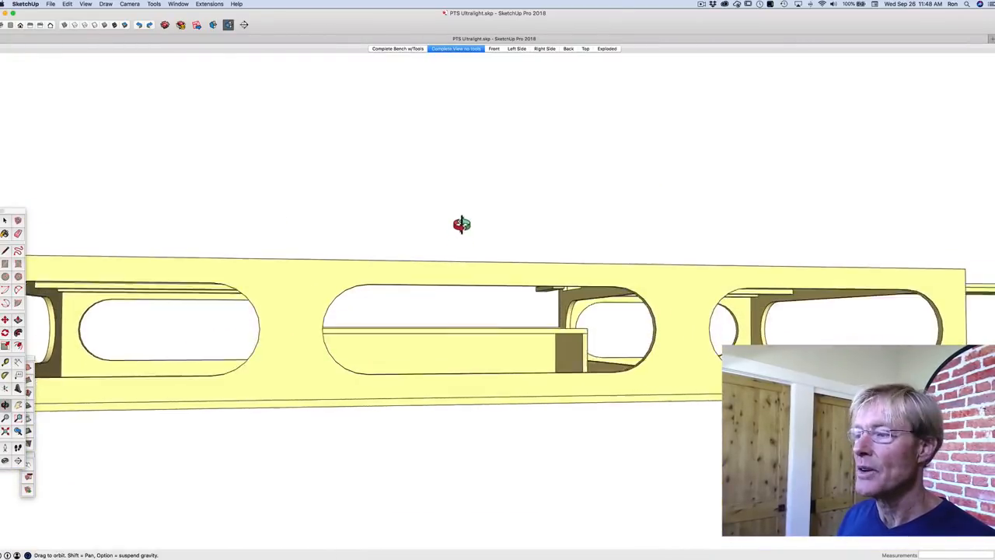
drag(461, 224, 401, 70)
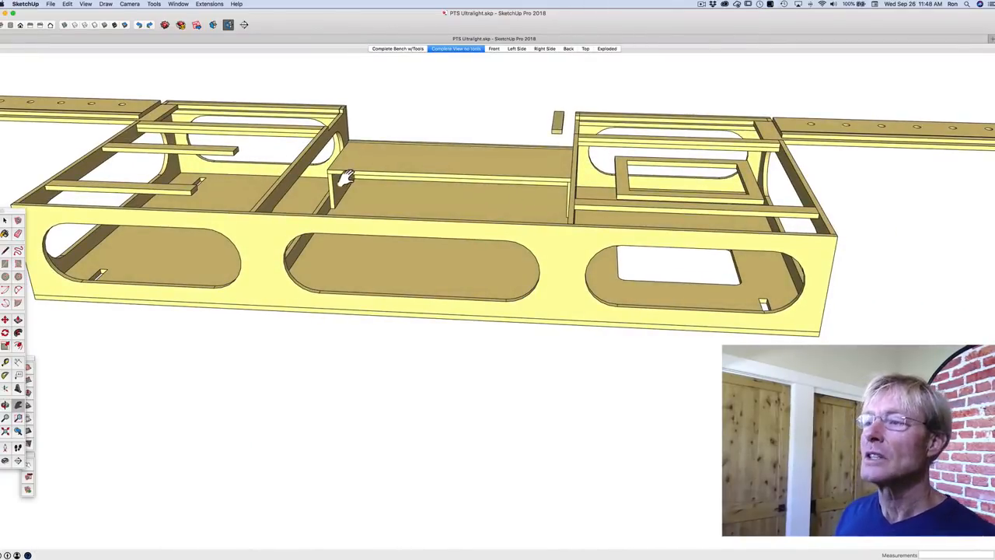
mouse_move(454, 187)
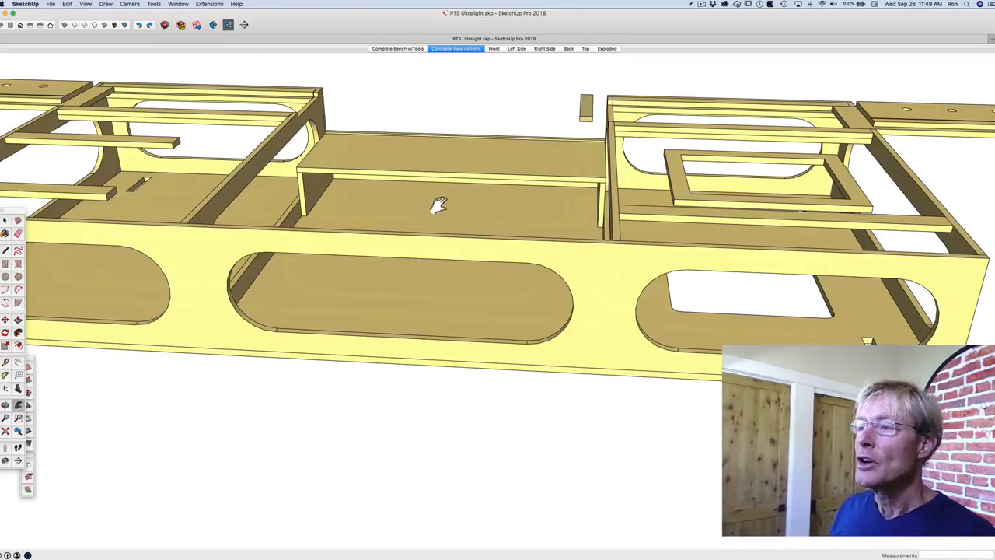
mouse_move(501, 208)
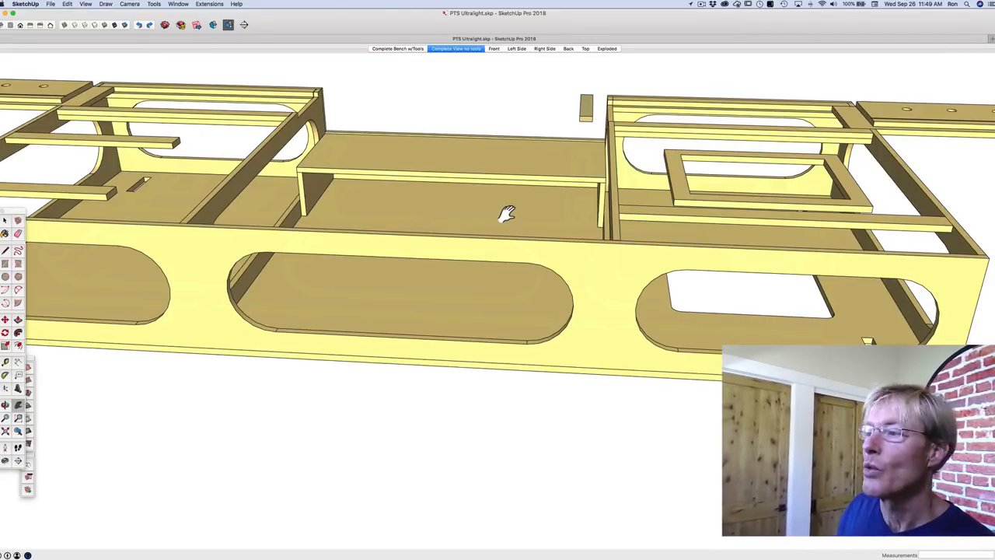
mouse_move(558, 212)
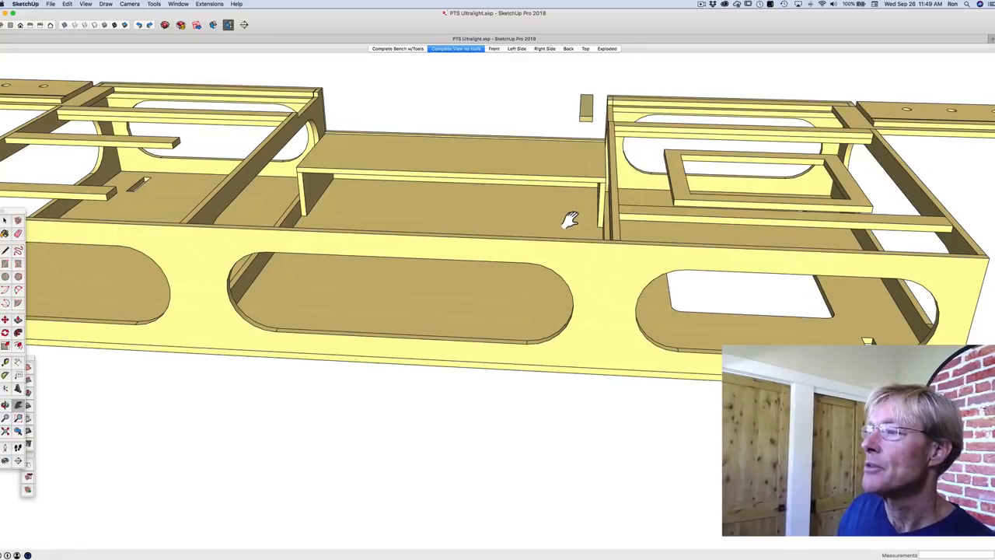
mouse_move(479, 193)
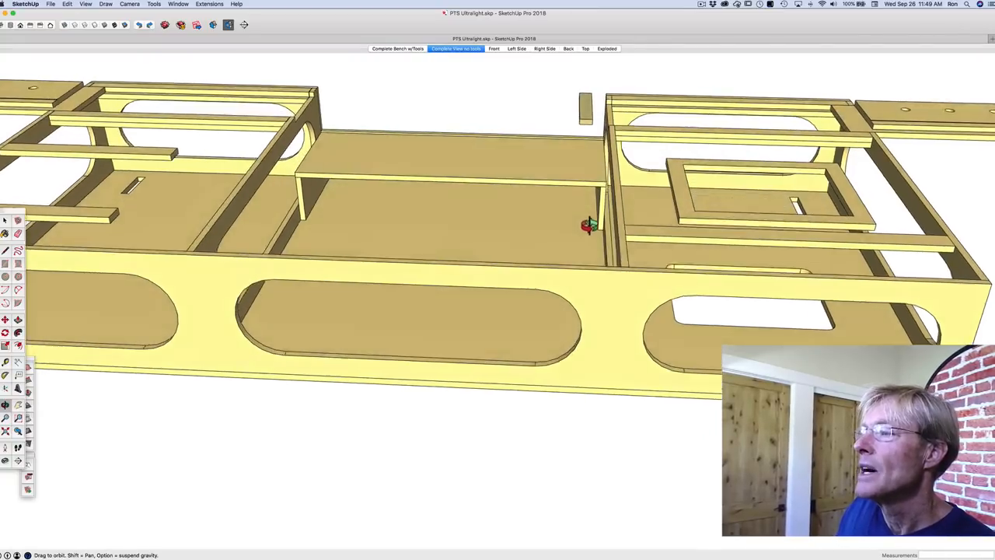
drag(588, 225, 587, 247)
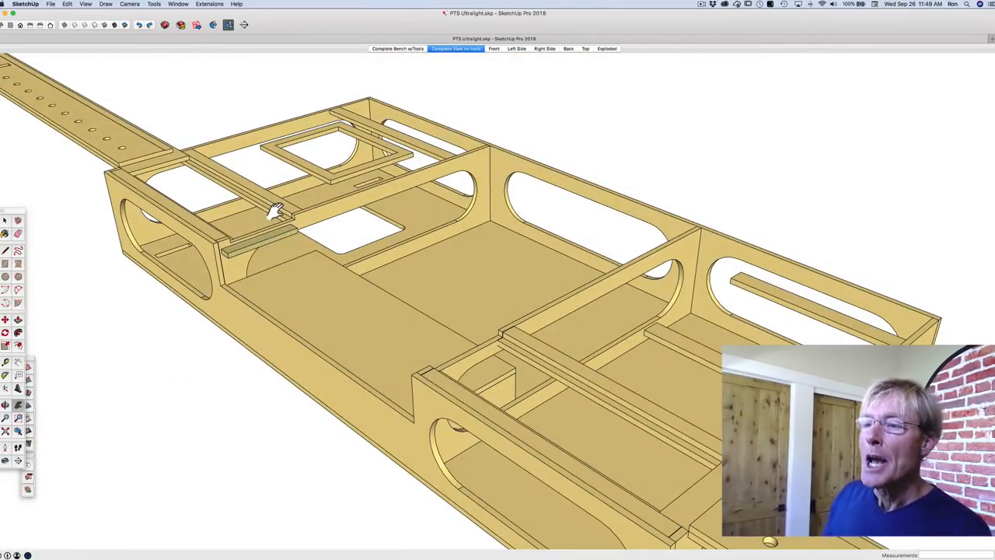
mouse_move(298, 303)
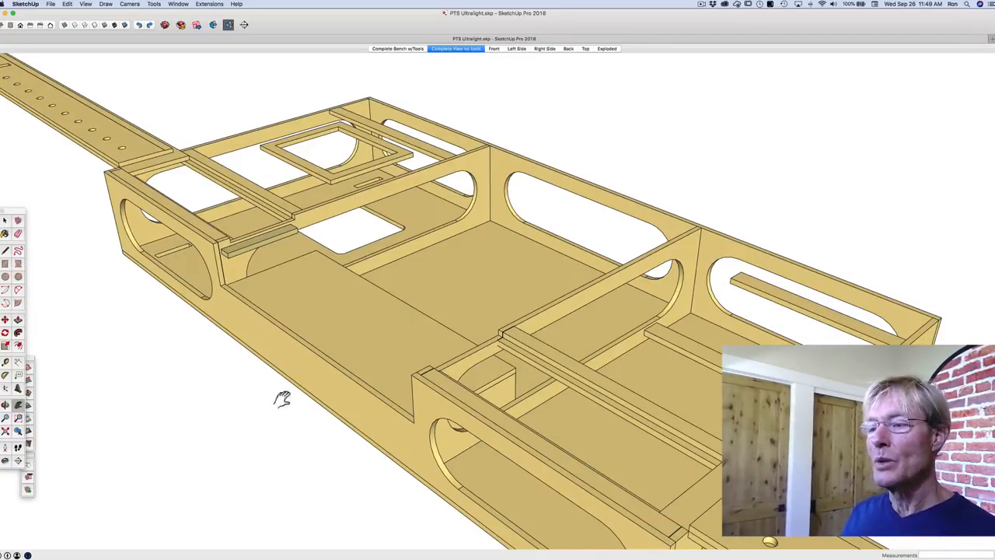
mouse_move(345, 345)
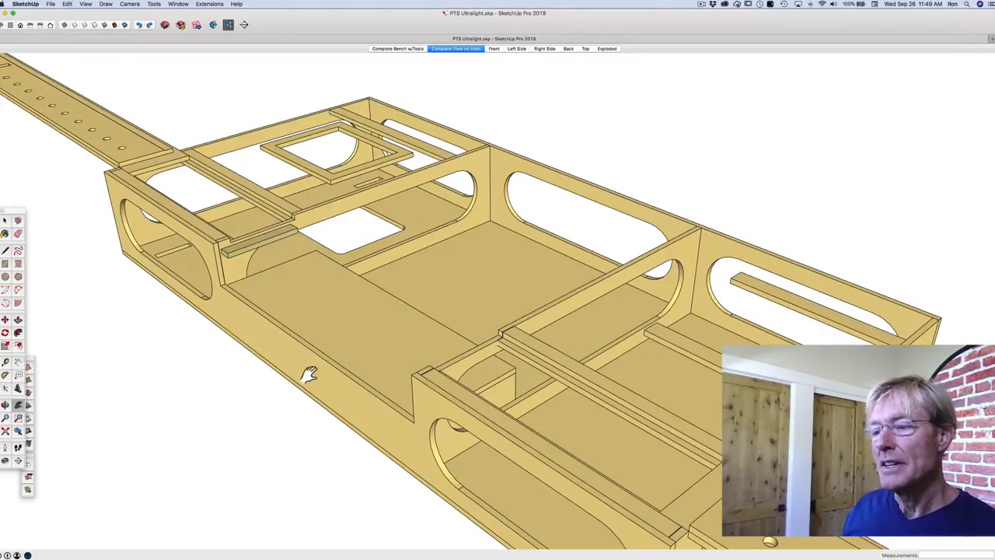
mouse_move(225, 317)
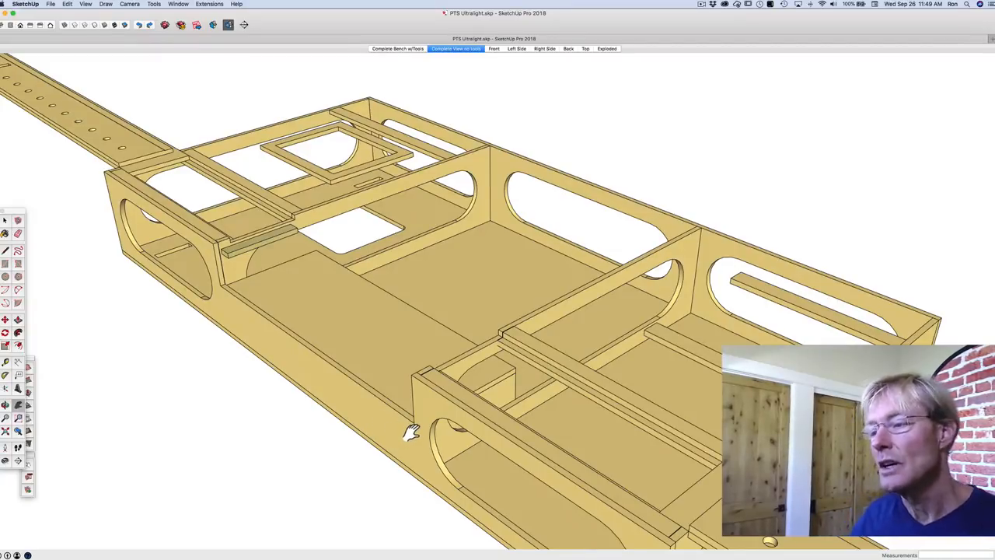
mouse_move(334, 373)
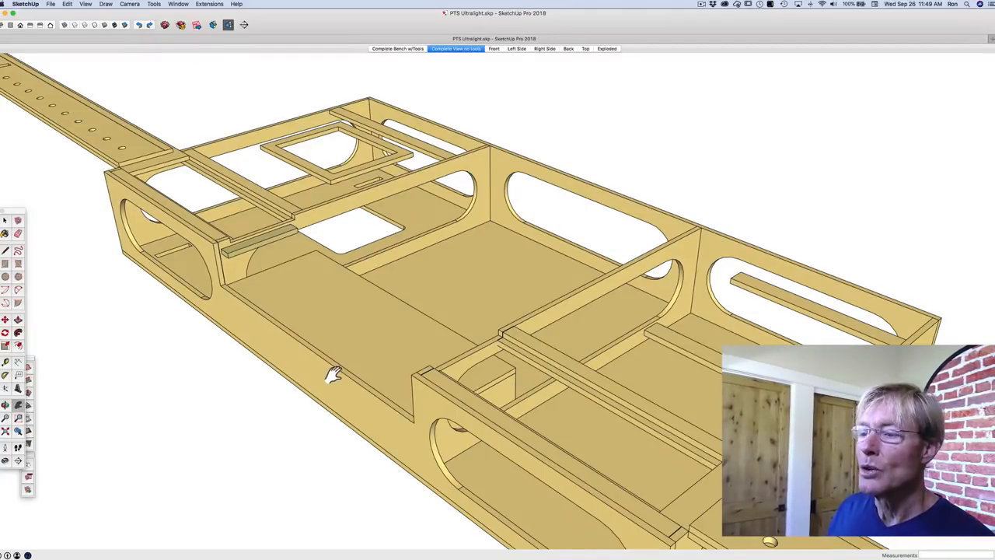
mouse_move(272, 355)
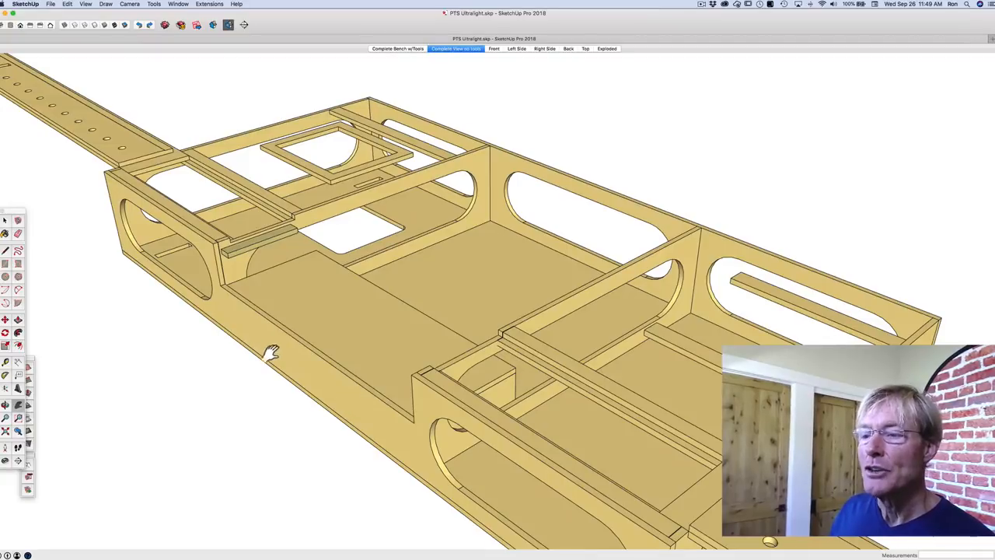
mouse_move(273, 364)
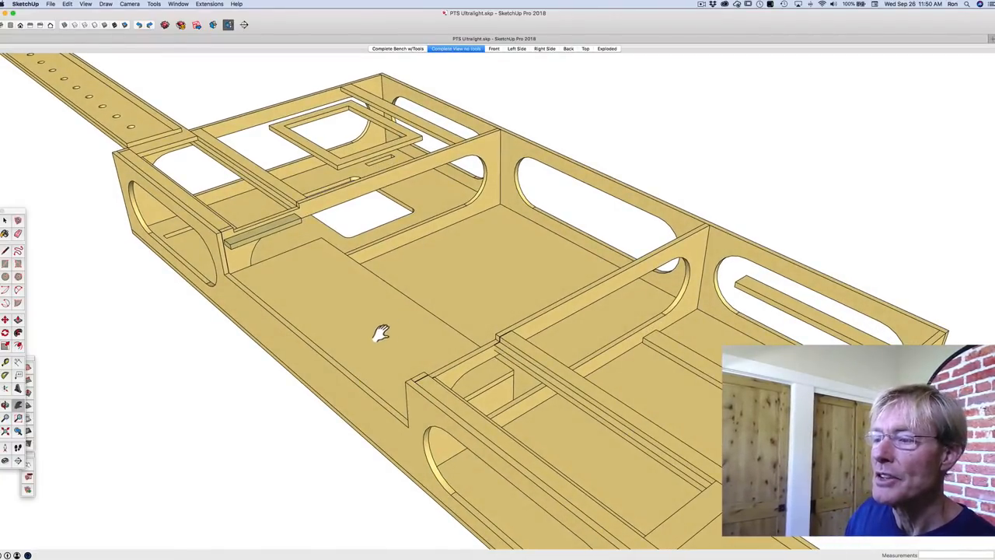
mouse_move(406, 344)
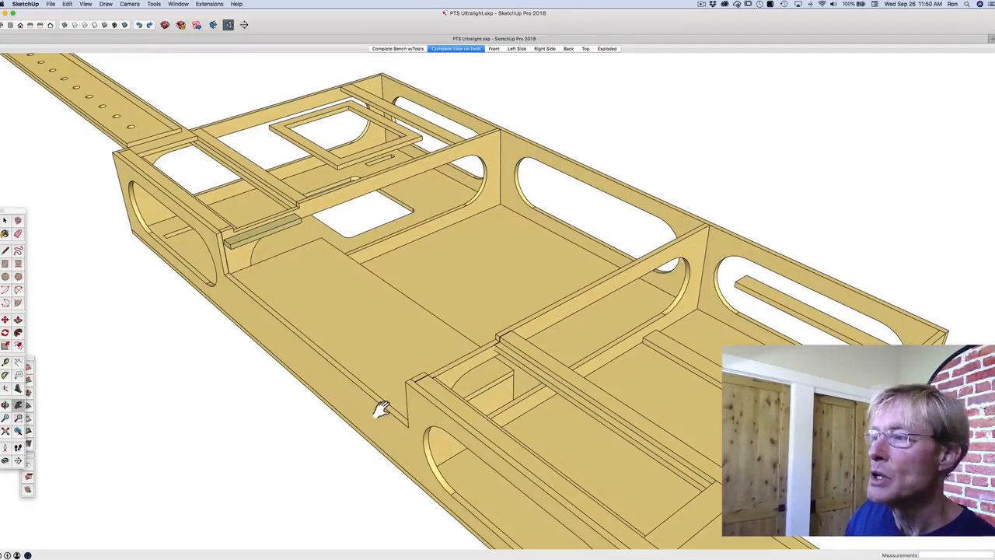
mouse_move(684, 277)
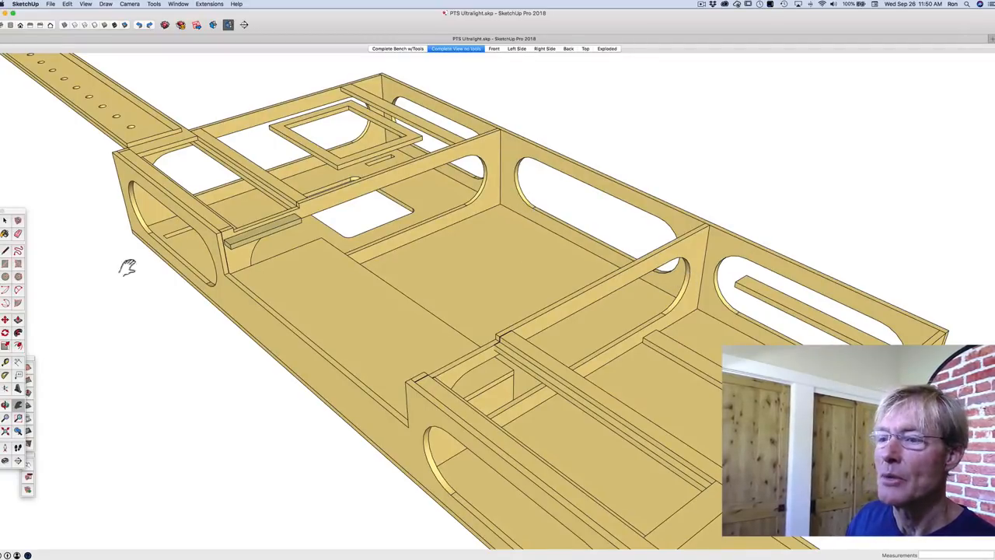
mouse_move(246, 302)
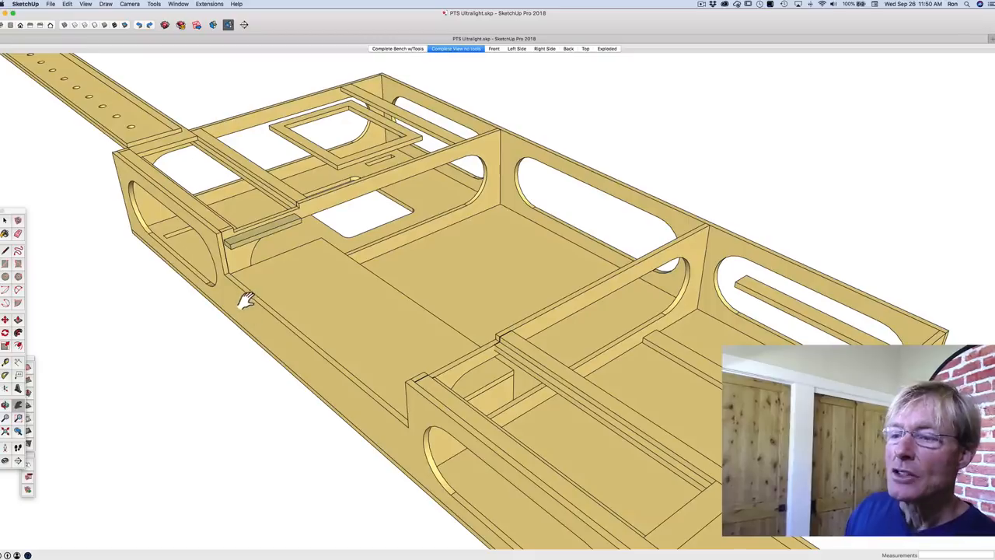
mouse_move(276, 345)
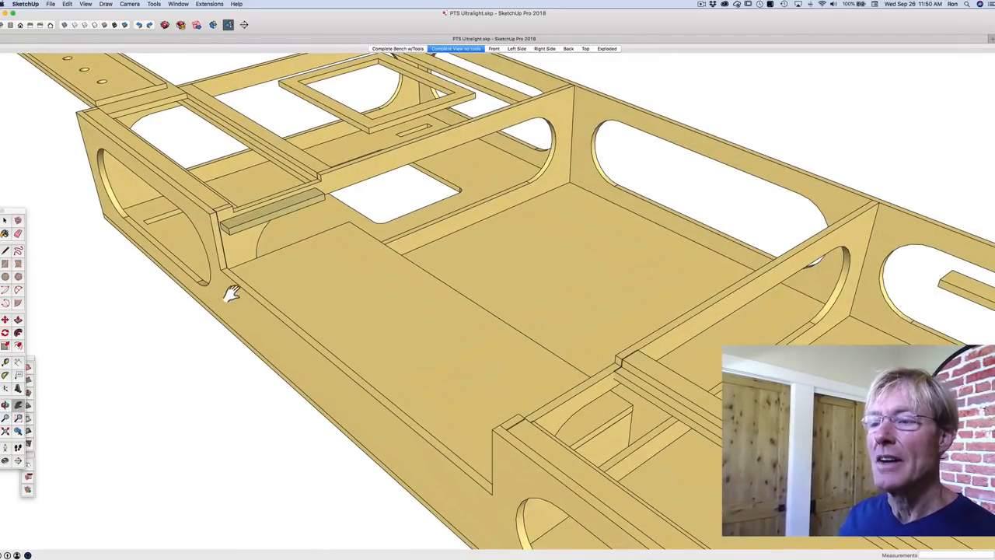
mouse_move(248, 304)
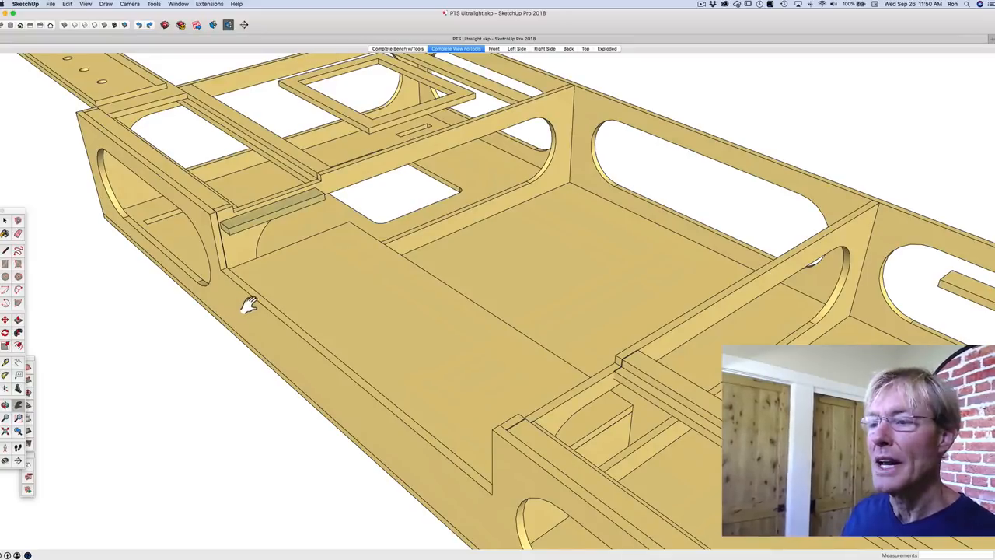
mouse_move(265, 314)
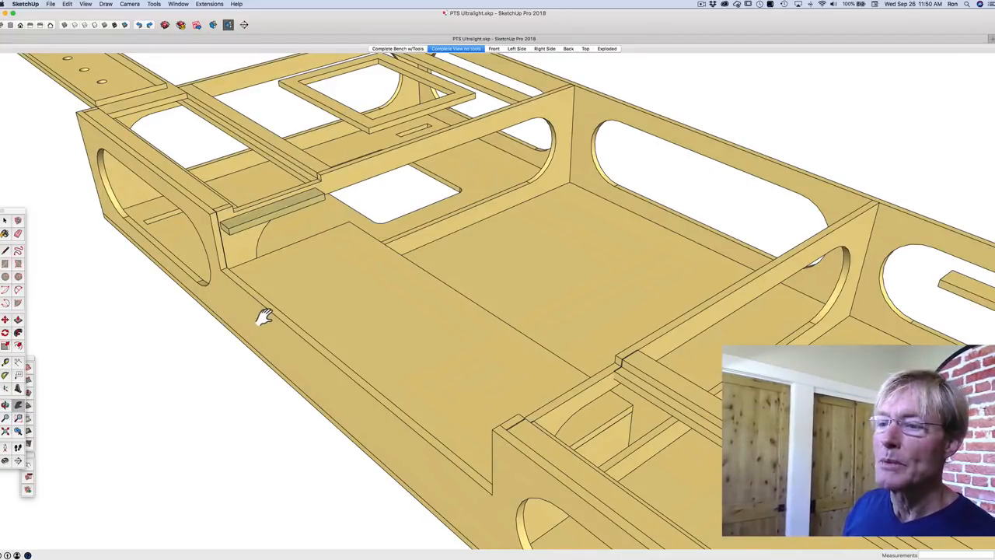
mouse_move(221, 294)
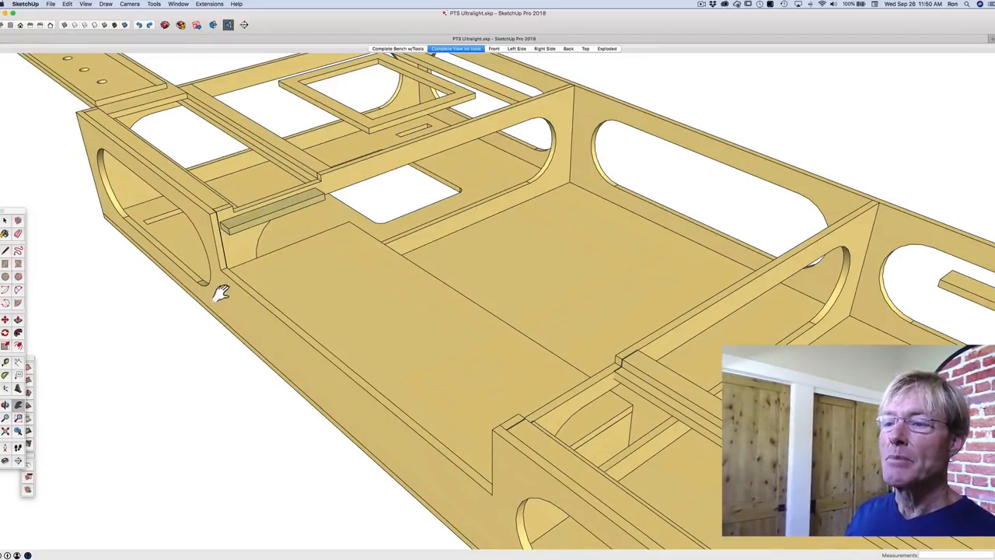
mouse_move(463, 359)
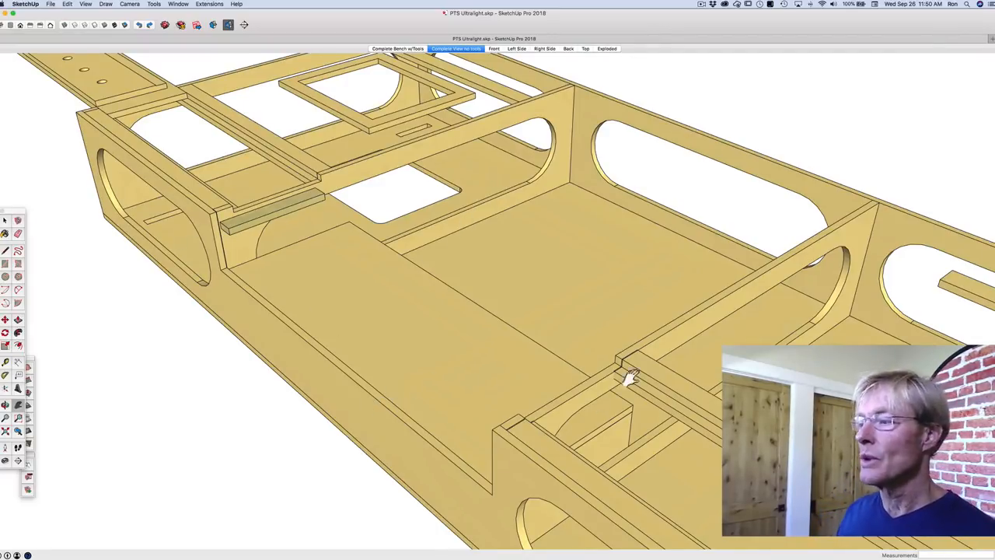
mouse_move(458, 350)
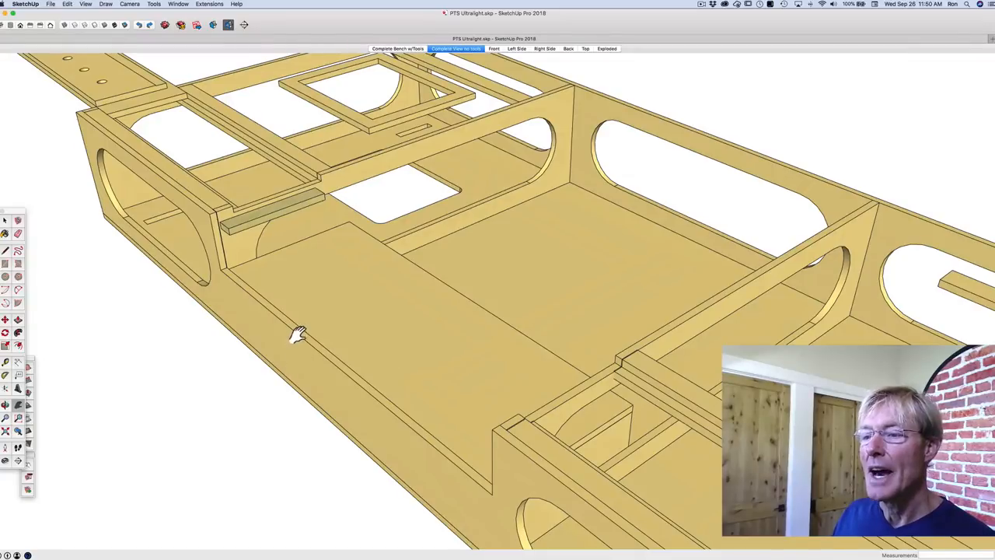
mouse_move(334, 365)
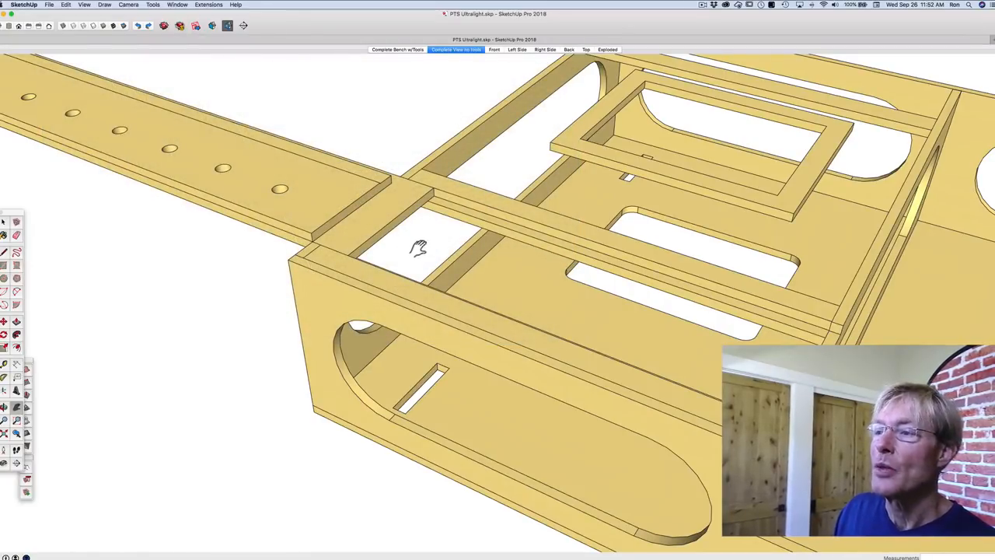
mouse_move(403, 230)
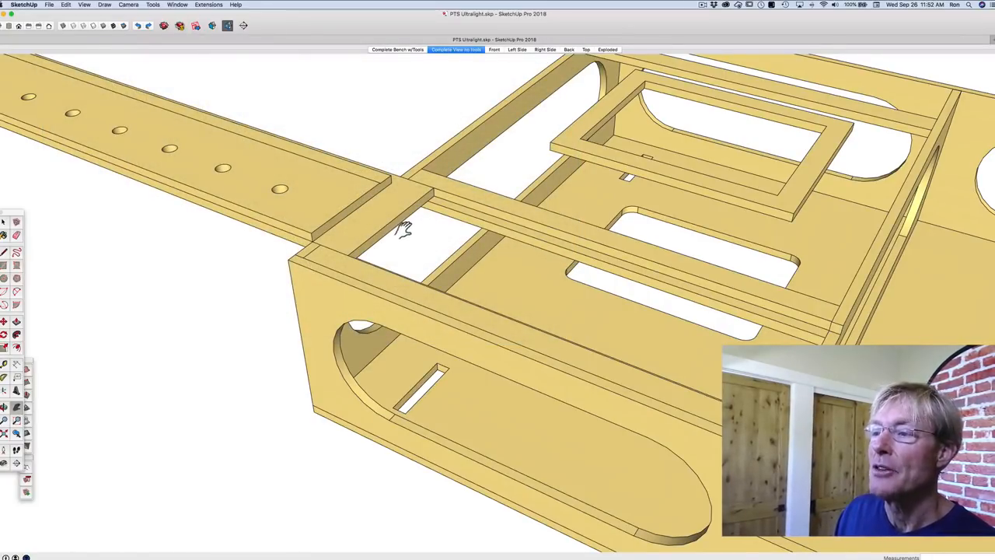